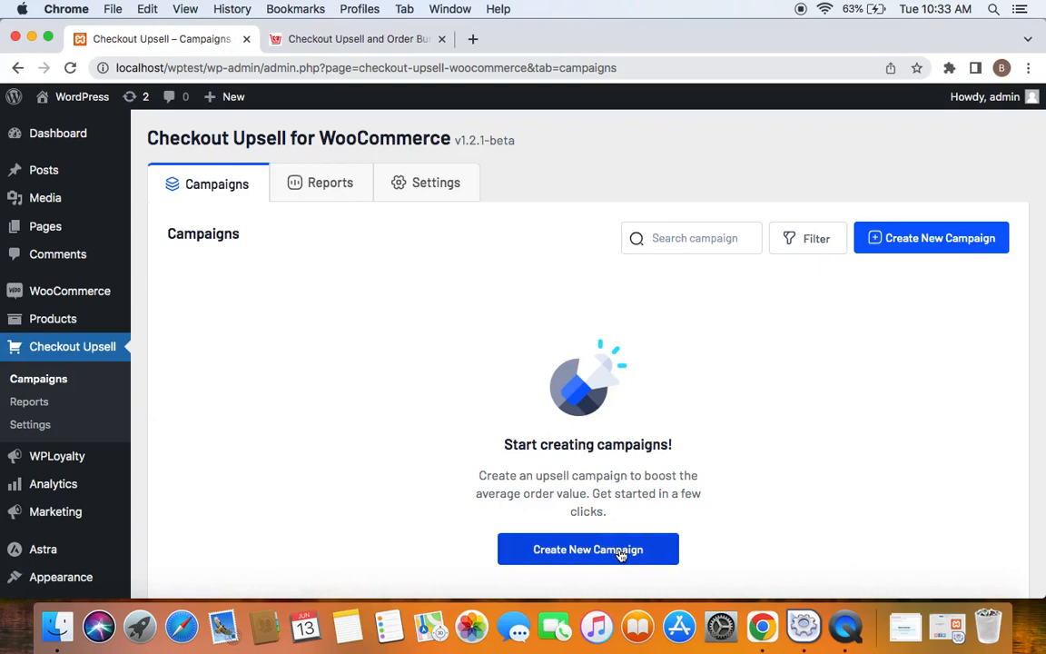
Create a new campaign of the Post-purchase type.
click(588, 548)
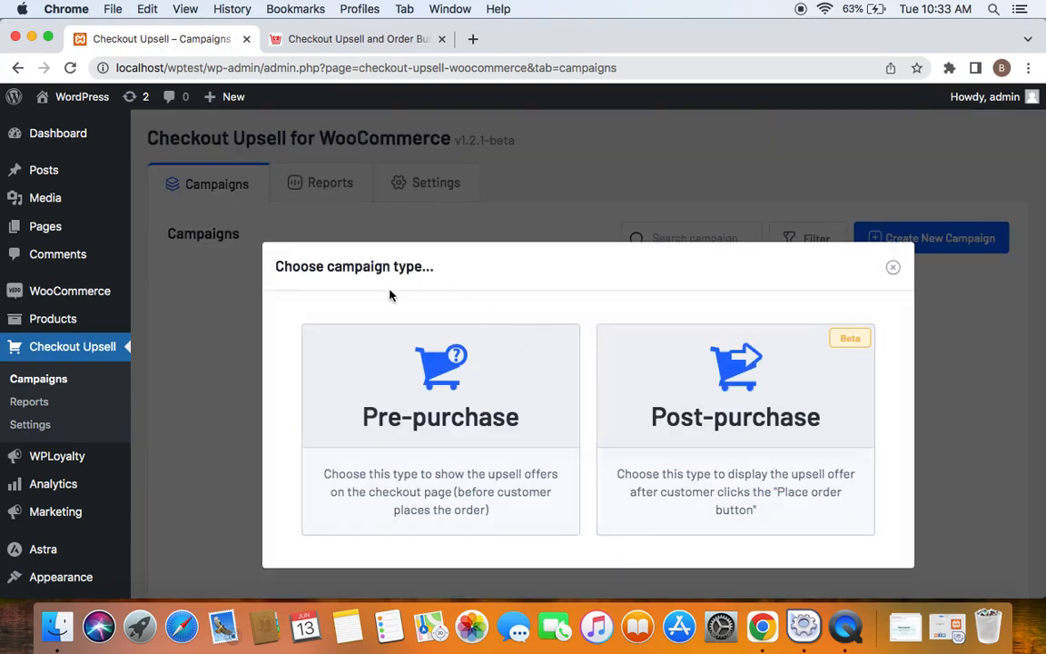
click(735, 416)
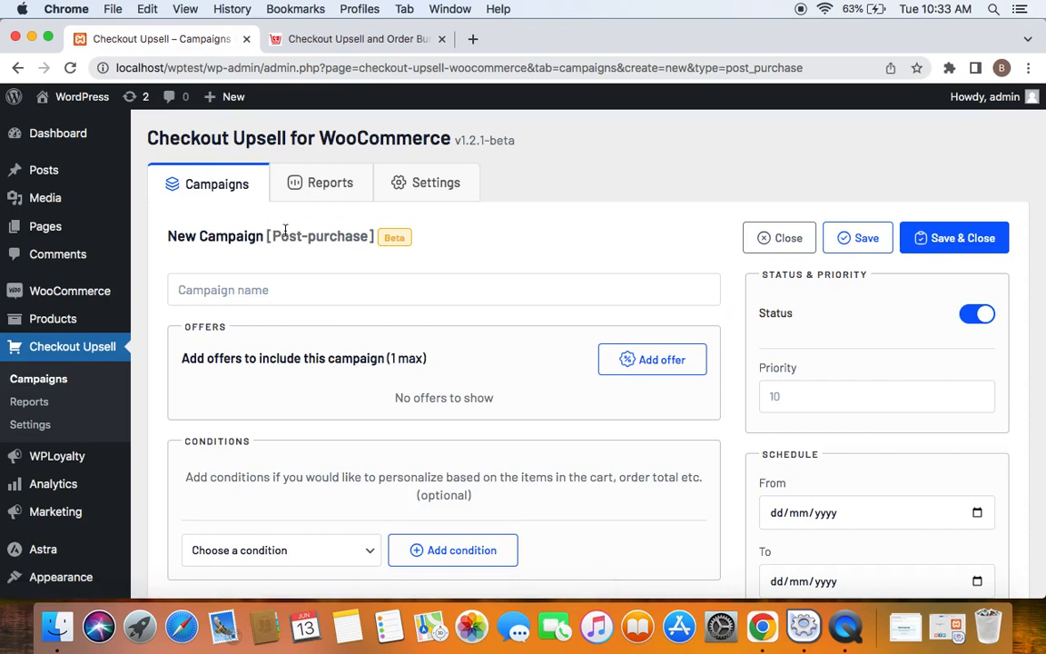
Enter 'Exclusive offer' as the campaign name.
click(312, 288)
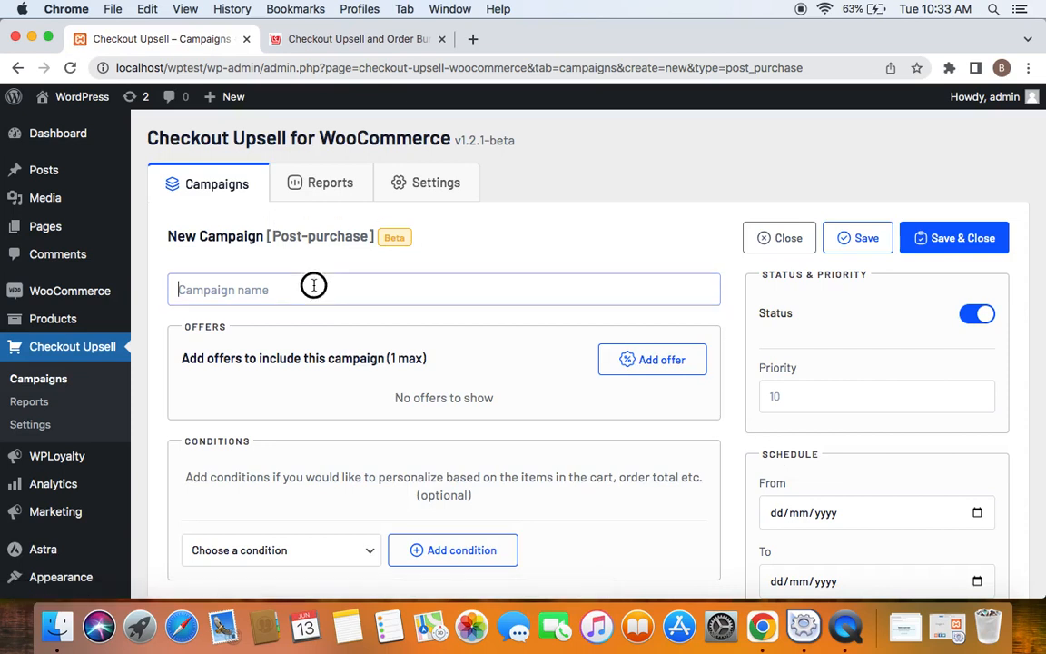
text(E)
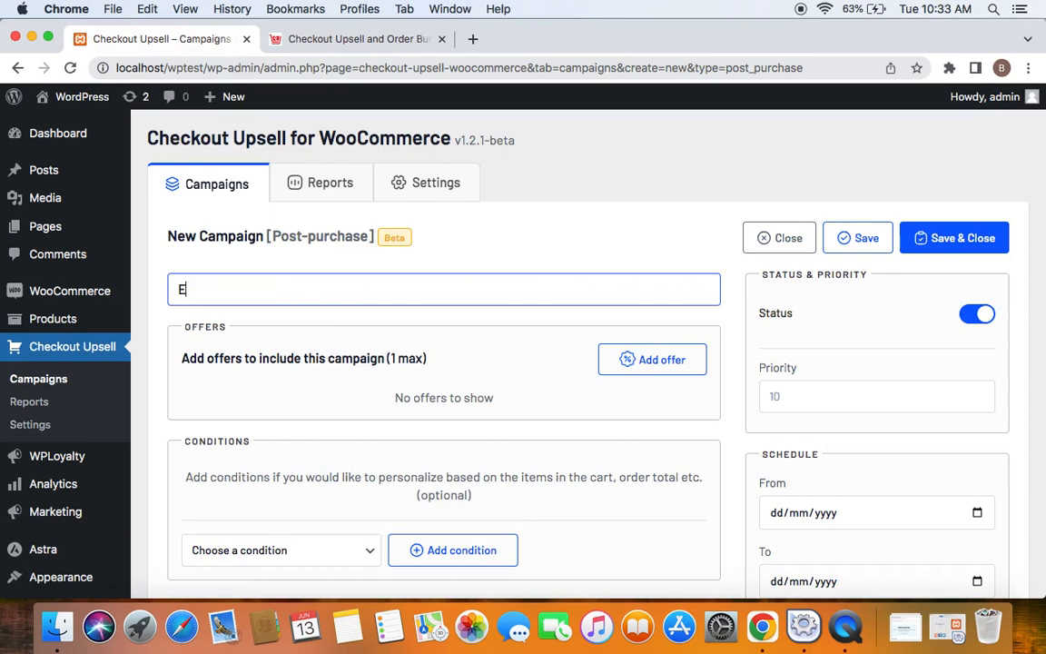
text(xclusive)
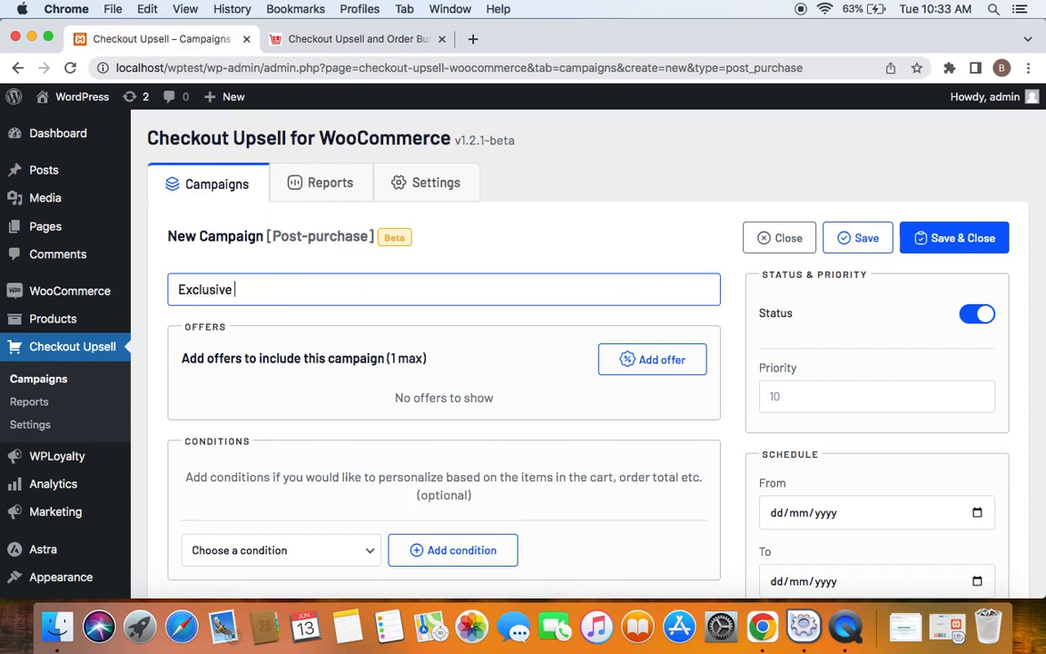
text(offer)
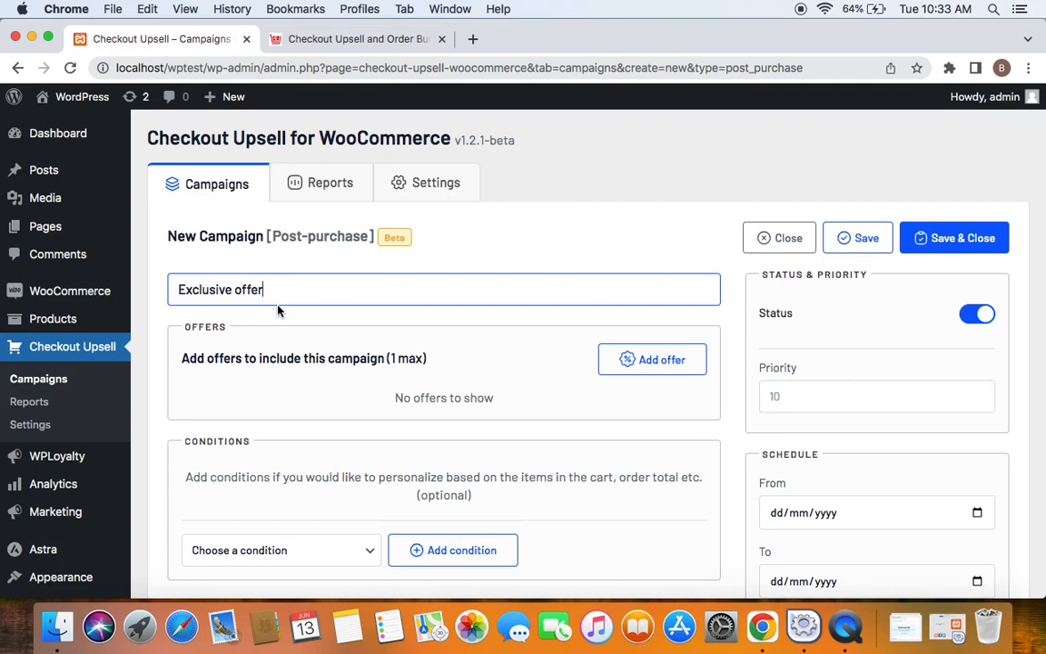
mouse_move(417, 382)
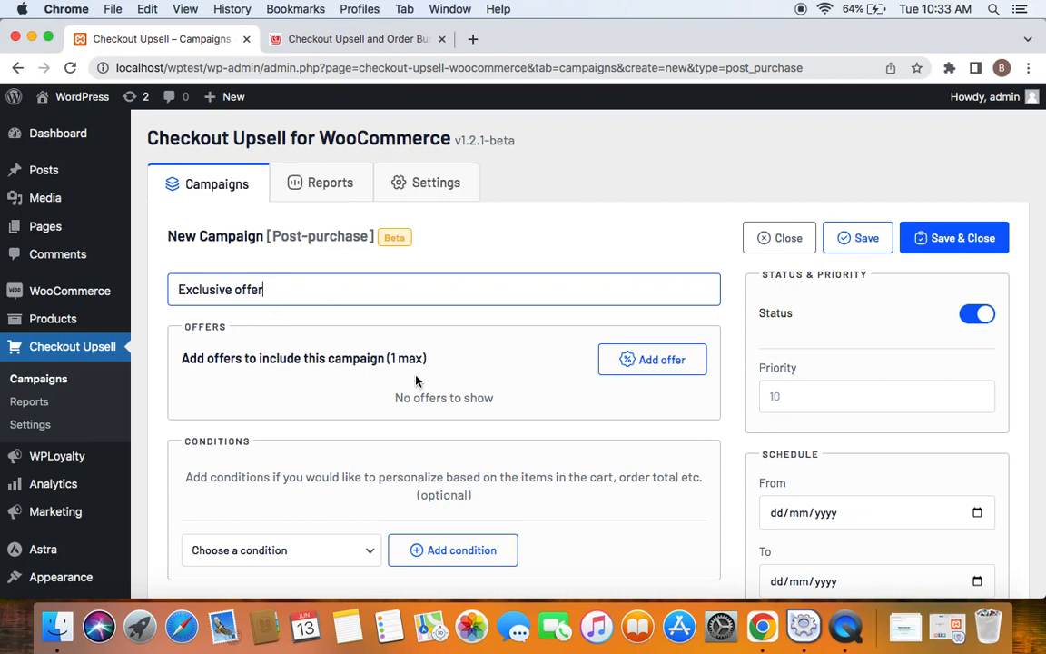
mouse_move(652, 359)
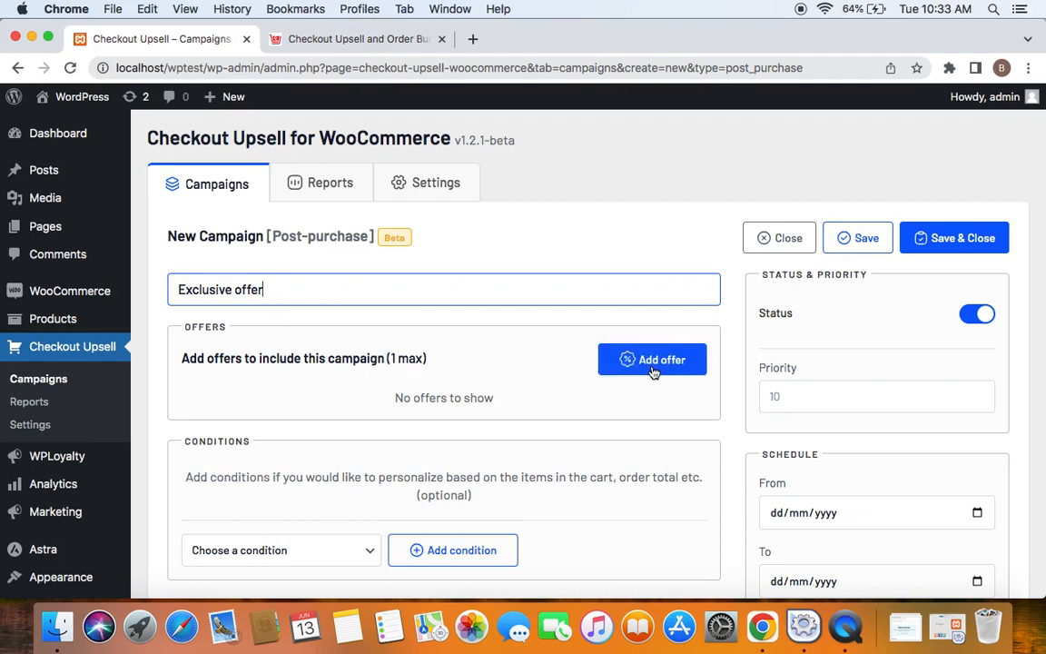
Add an offer for the #18 Cap with a Percentage discount of 30.
click(652, 360)
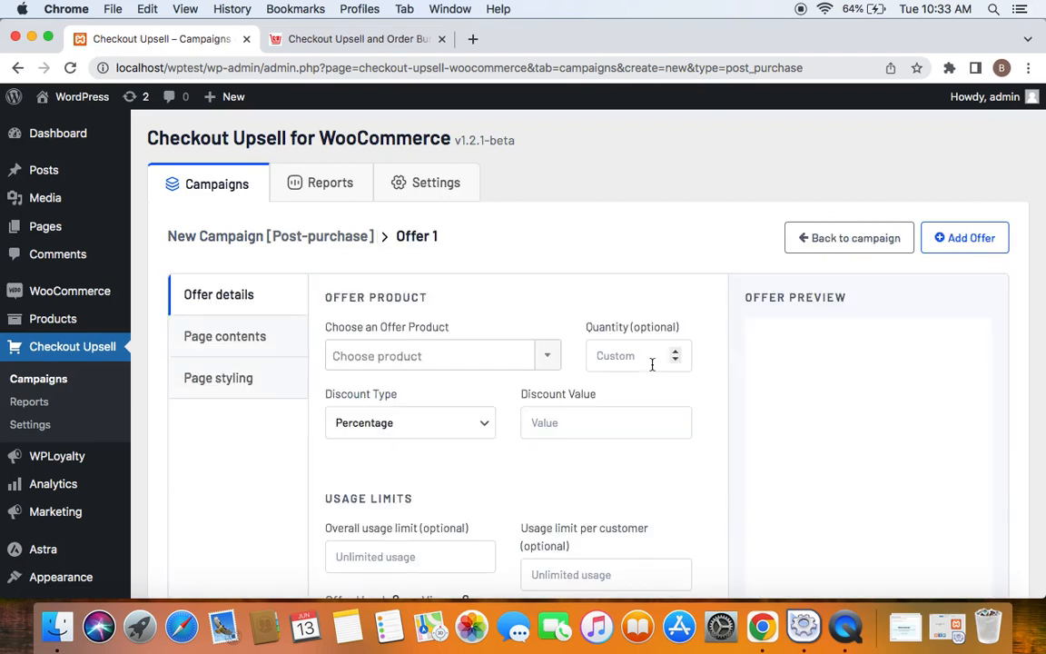
mouse_move(367, 323)
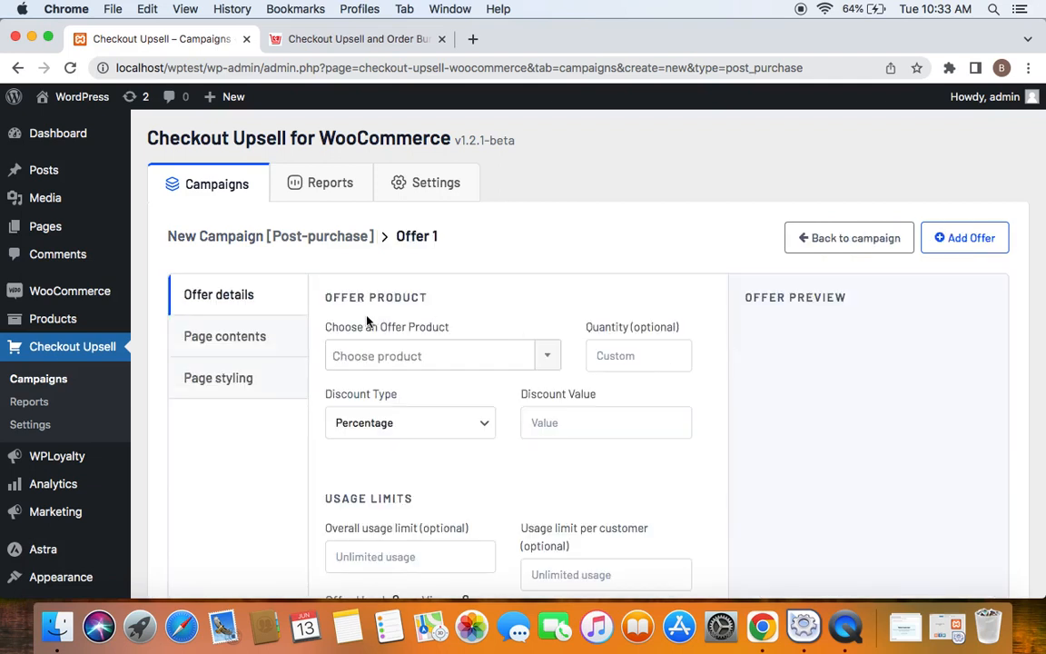
click(443, 354)
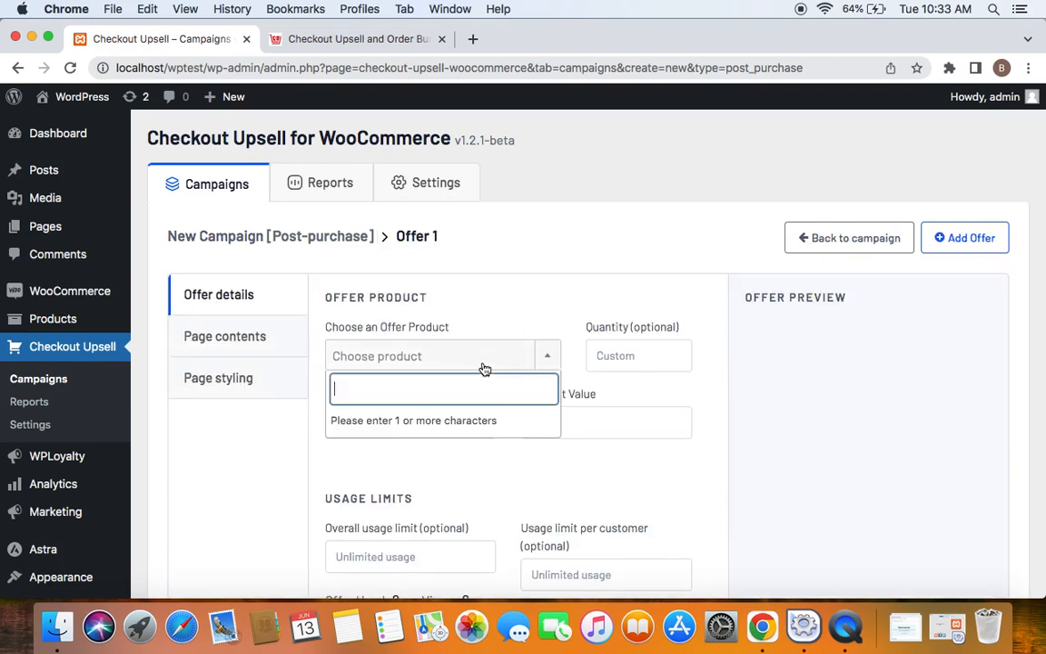
text(ca)
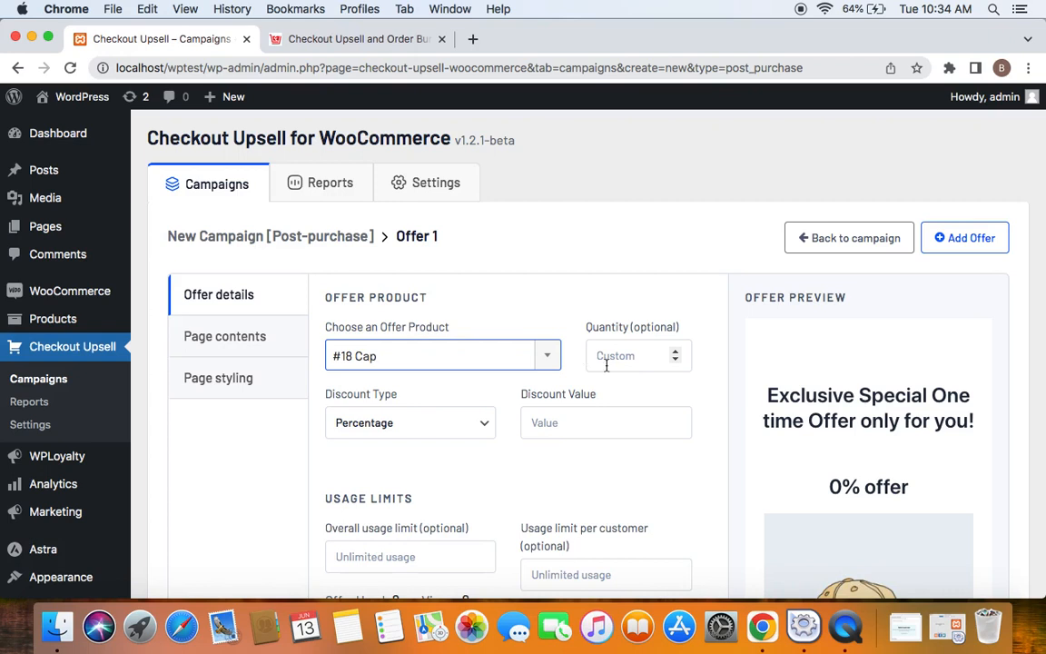
mouse_move(542, 430)
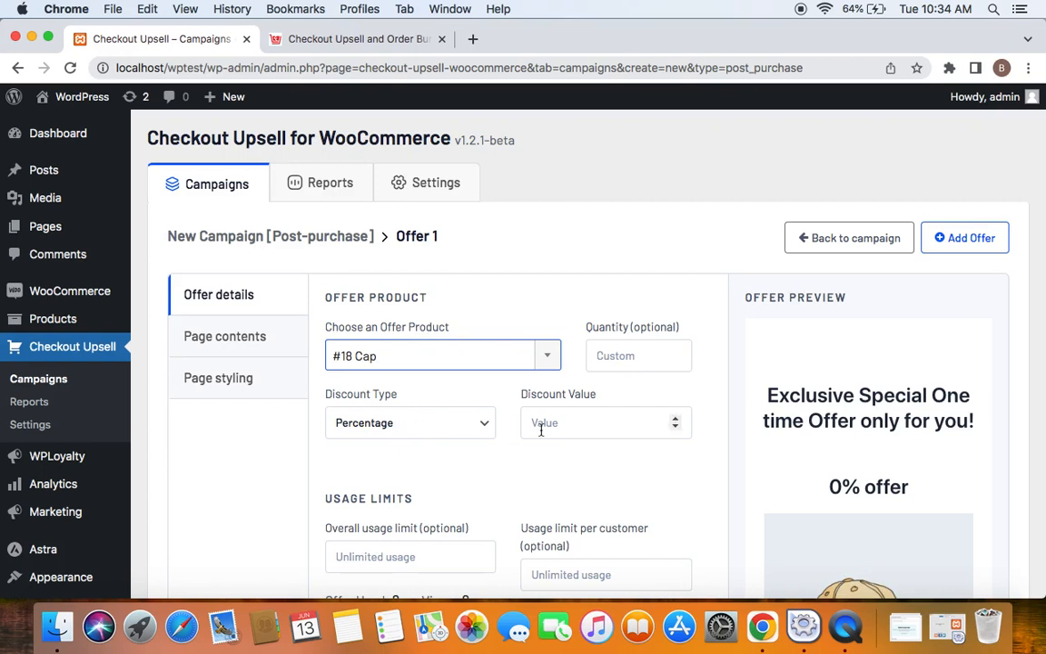
text(30)
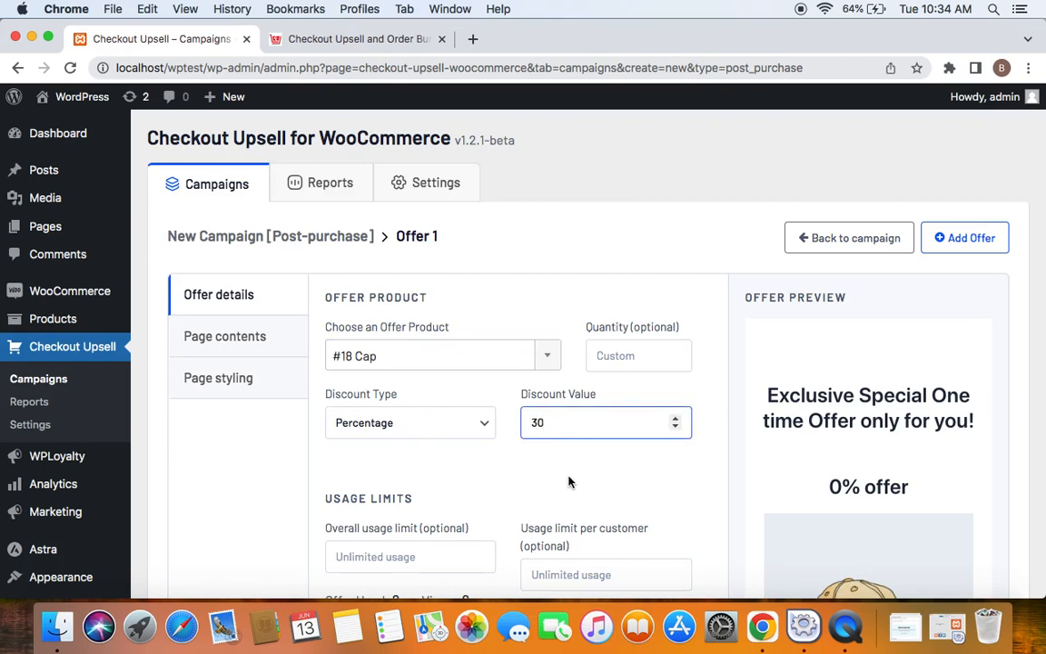
scroll(down, 3)
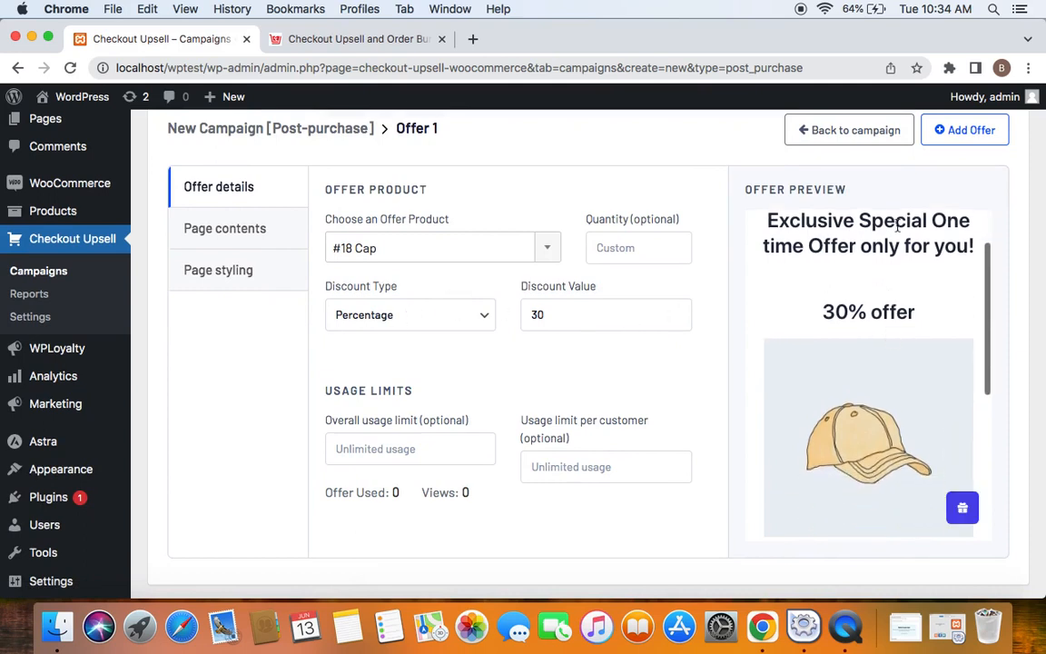
scroll(down, 3)
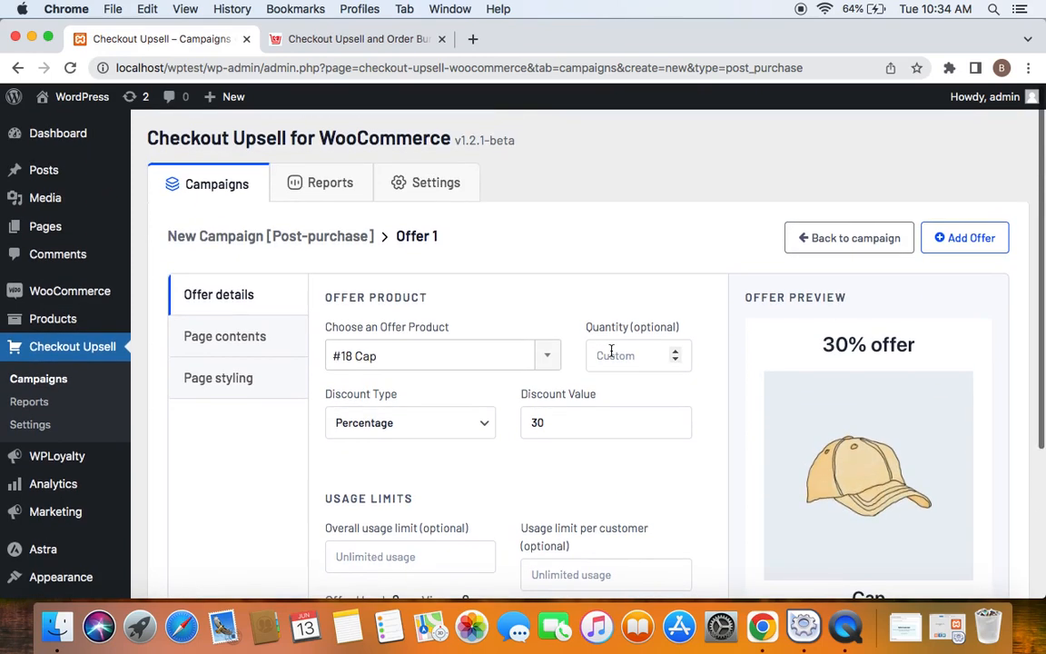
Attach the cap offer, then save and close the campaign so it lists as active.
click(966, 236)
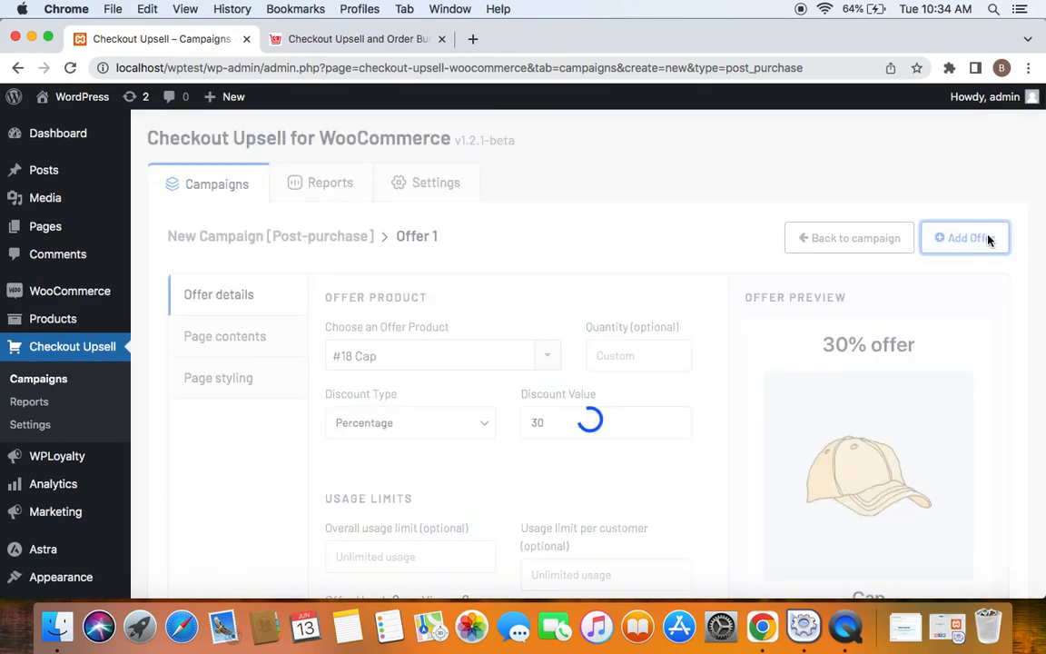
click(850, 236)
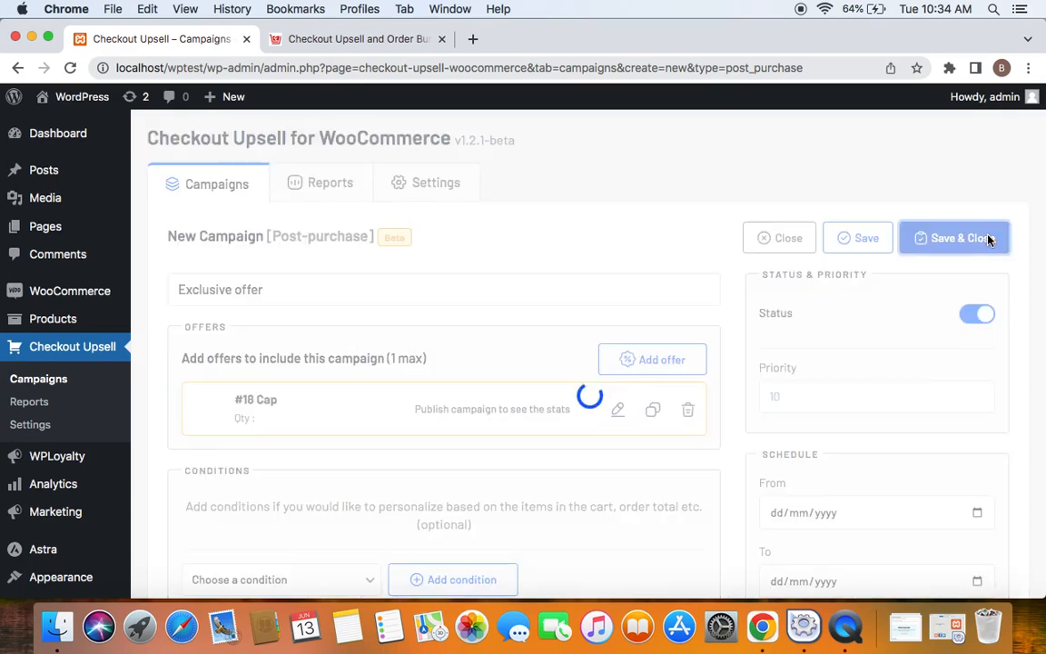
click(953, 236)
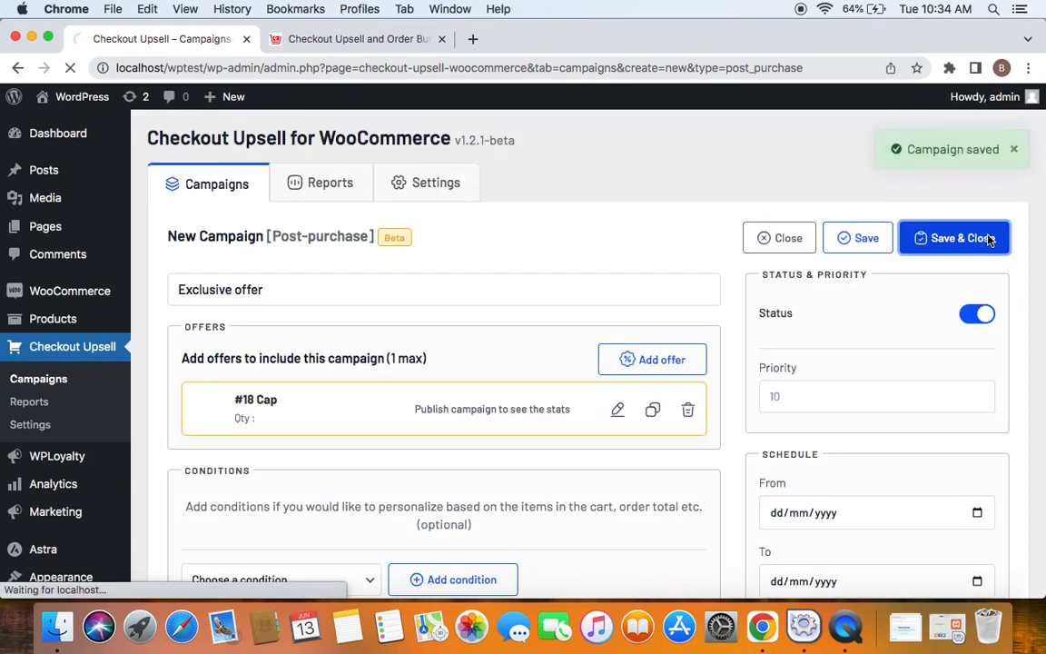
click(953, 236)
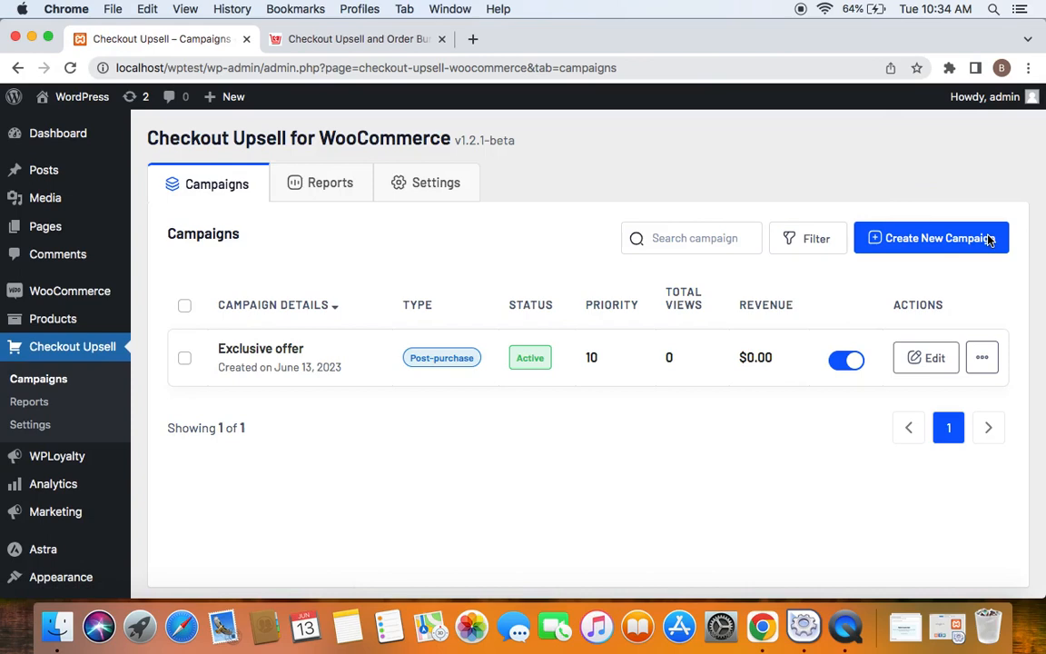
mouse_move(287, 123)
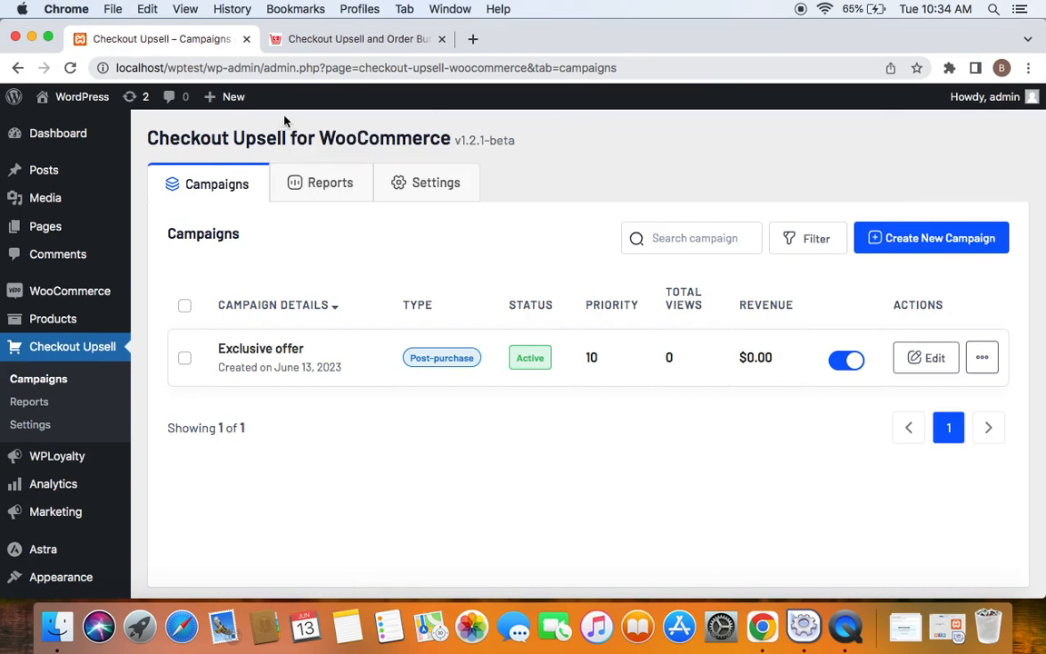
Visit the storefront in a new tab and go to checkout with the Polo in the cart.
right_click(71, 97)
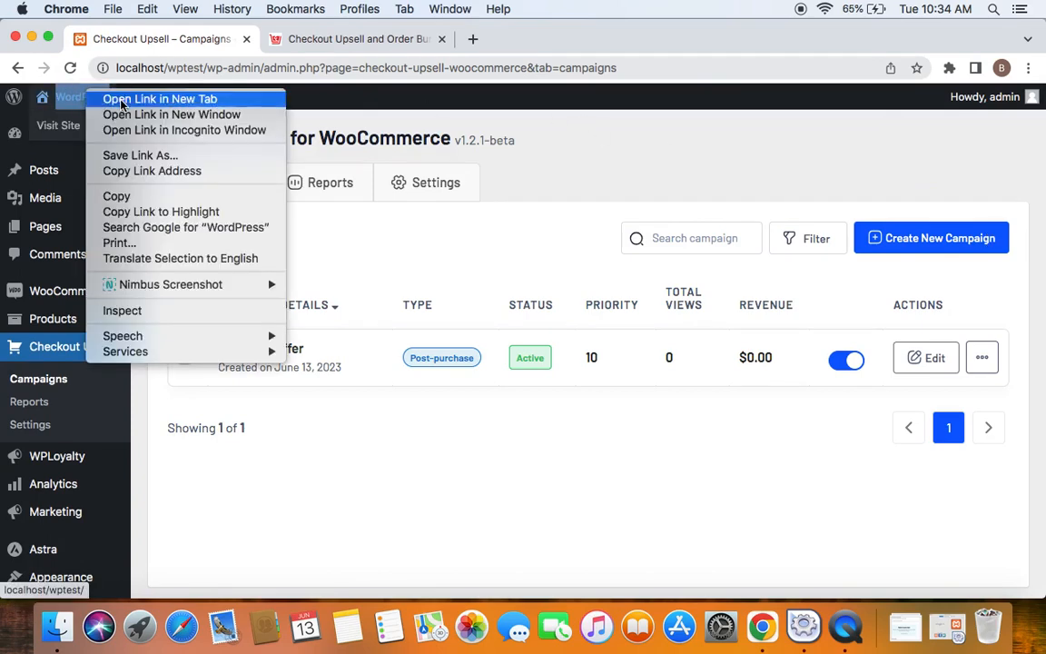
click(160, 99)
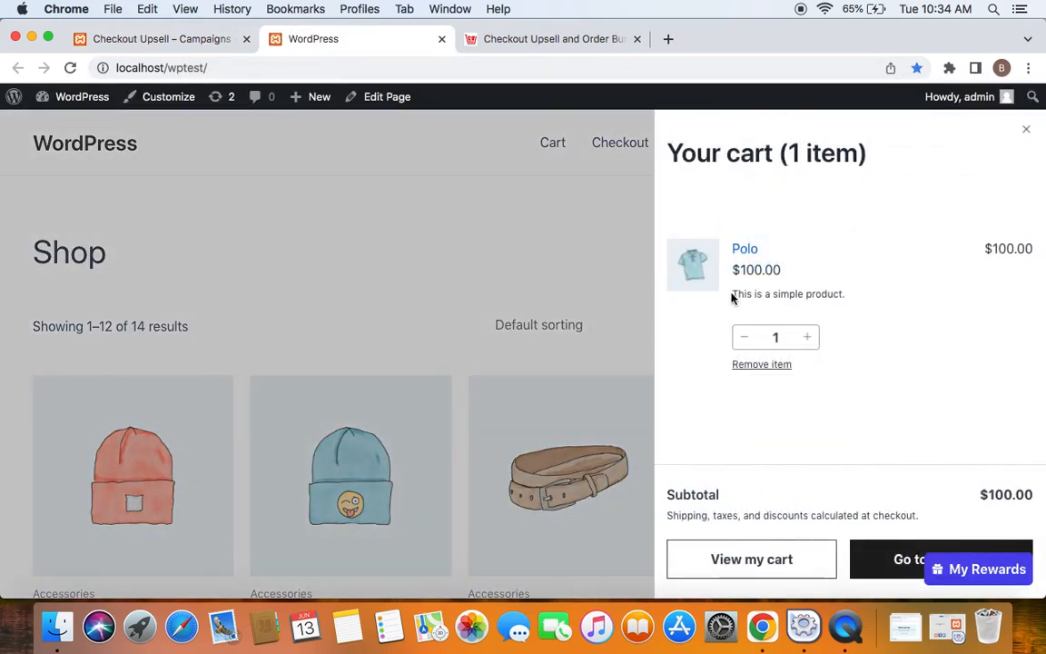
mouse_move(752, 559)
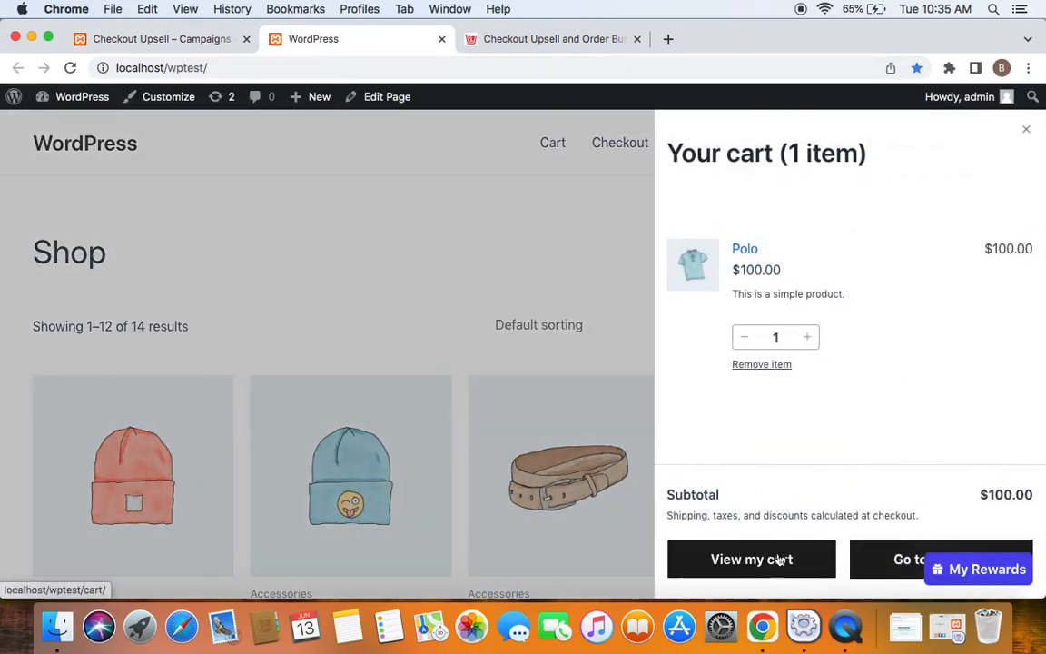
click(917, 559)
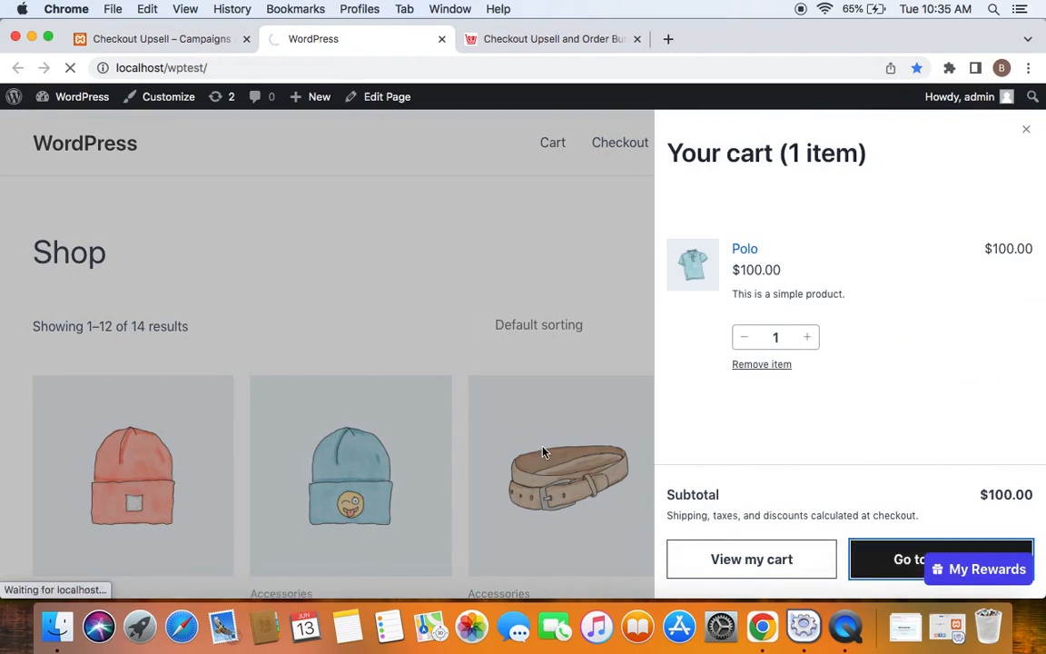
click(908, 559)
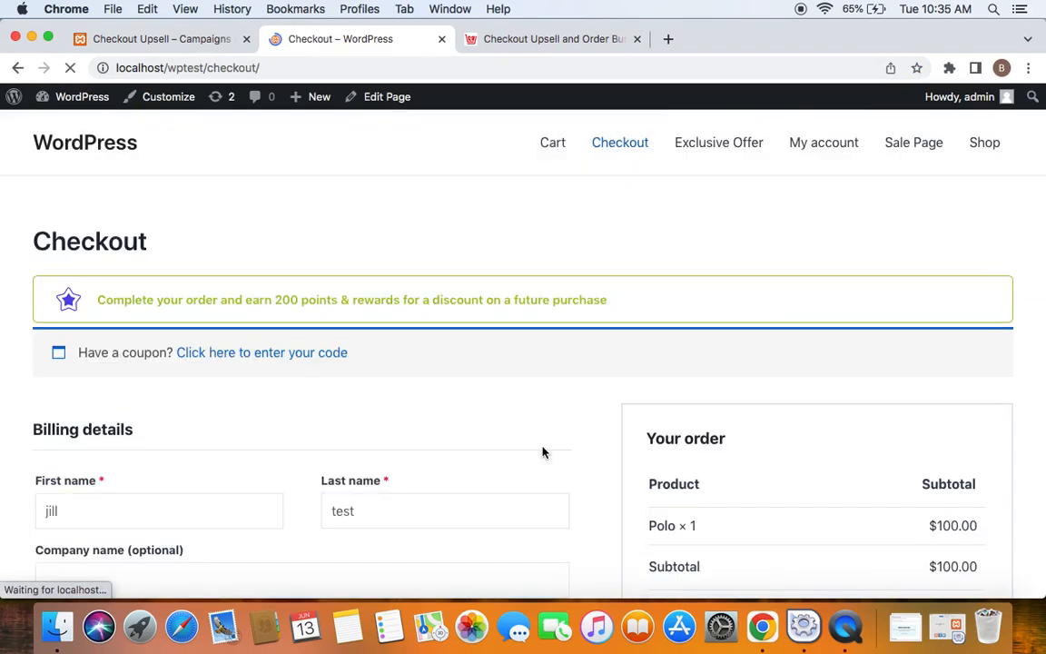
Place the $102.00 Polo order using Direct bank transfer.
scroll(down, 3)
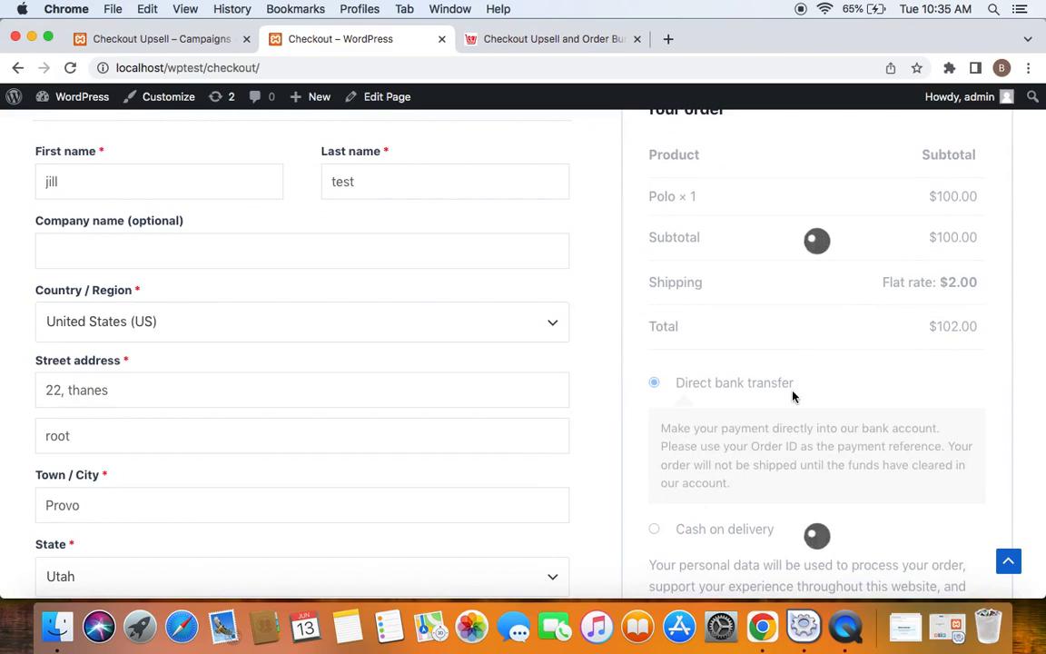
scroll(down, 3)
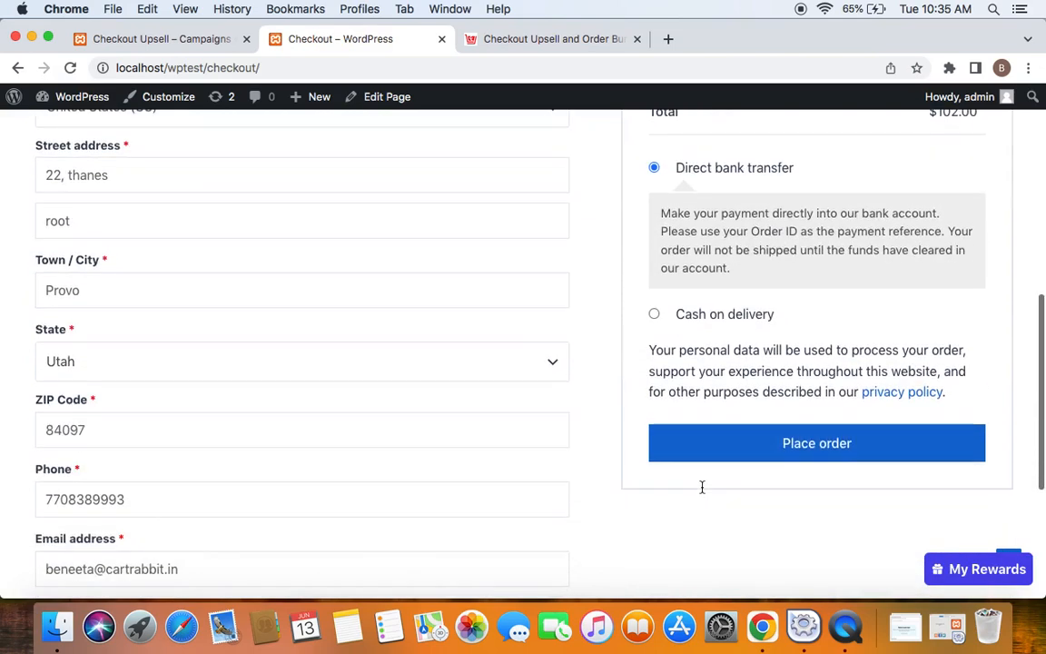
scroll(up, 3)
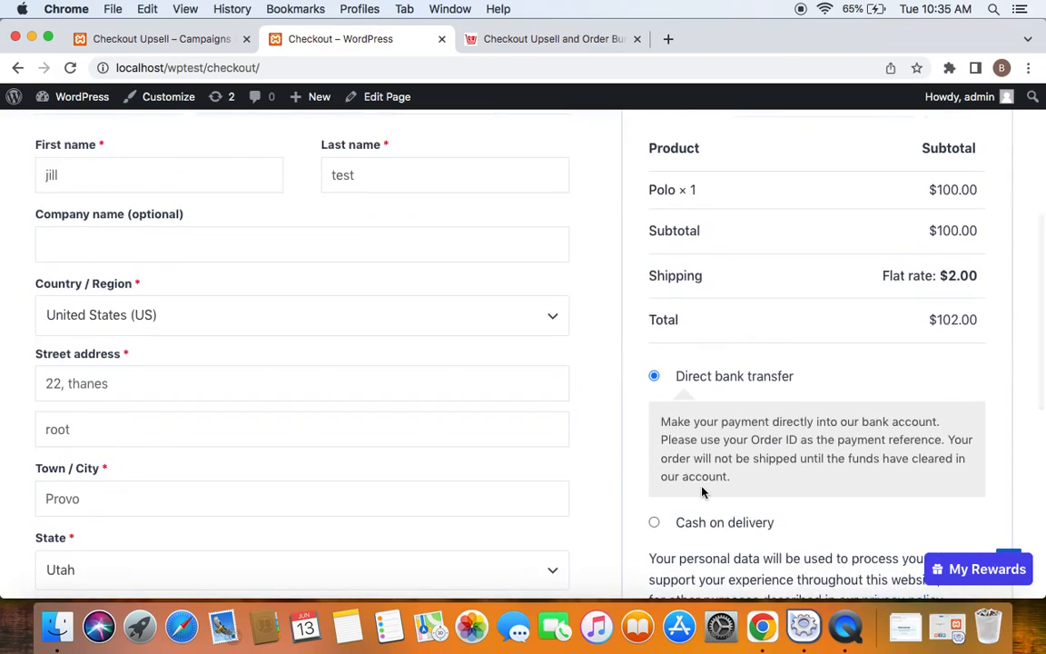
scroll(down, 3)
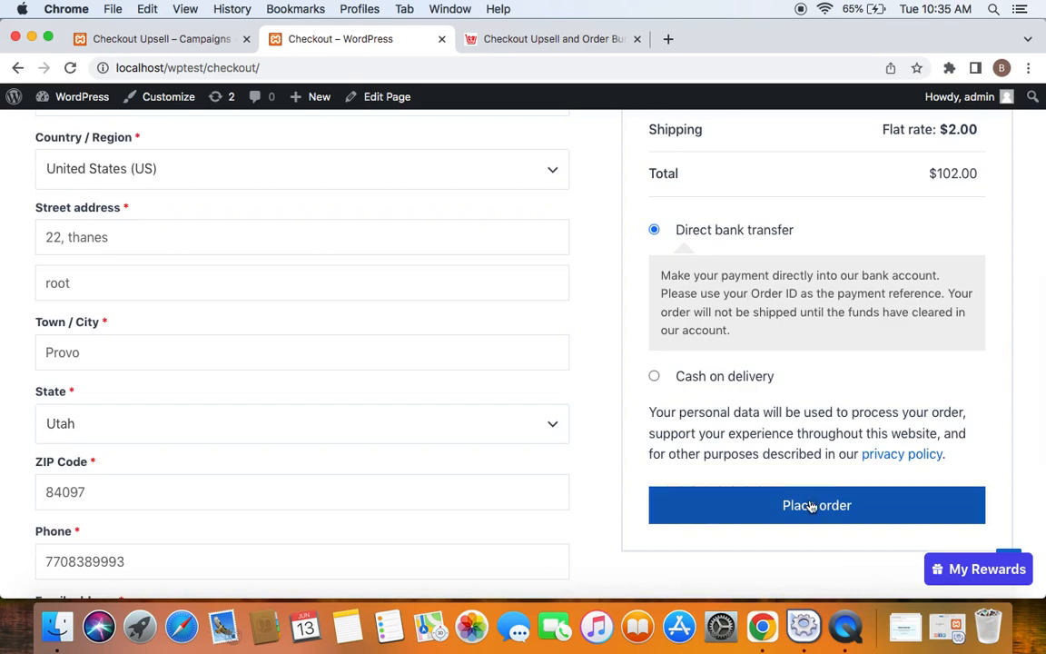
click(817, 505)
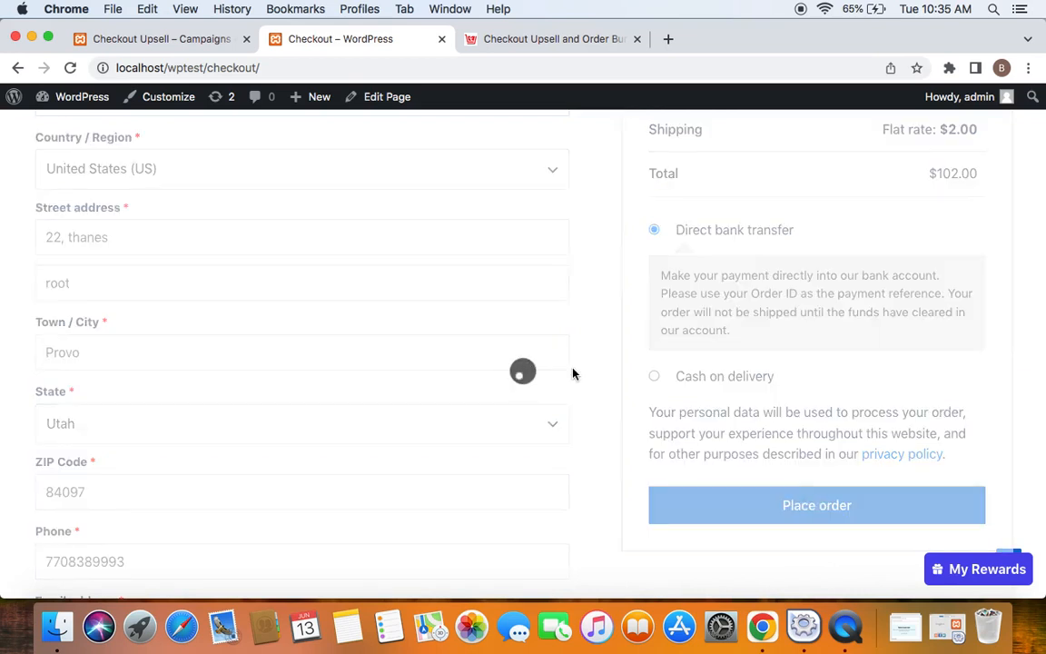
click(815, 505)
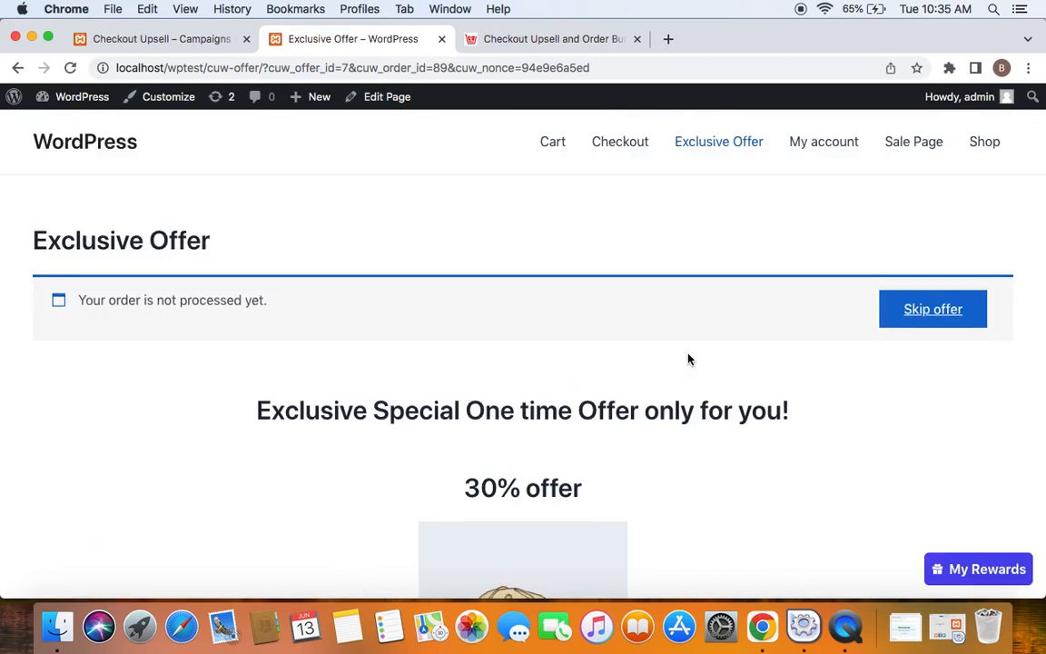
Add the 30% offer Cap at $35.00 to the order, reaching the order-received page.
scroll(down, 3)
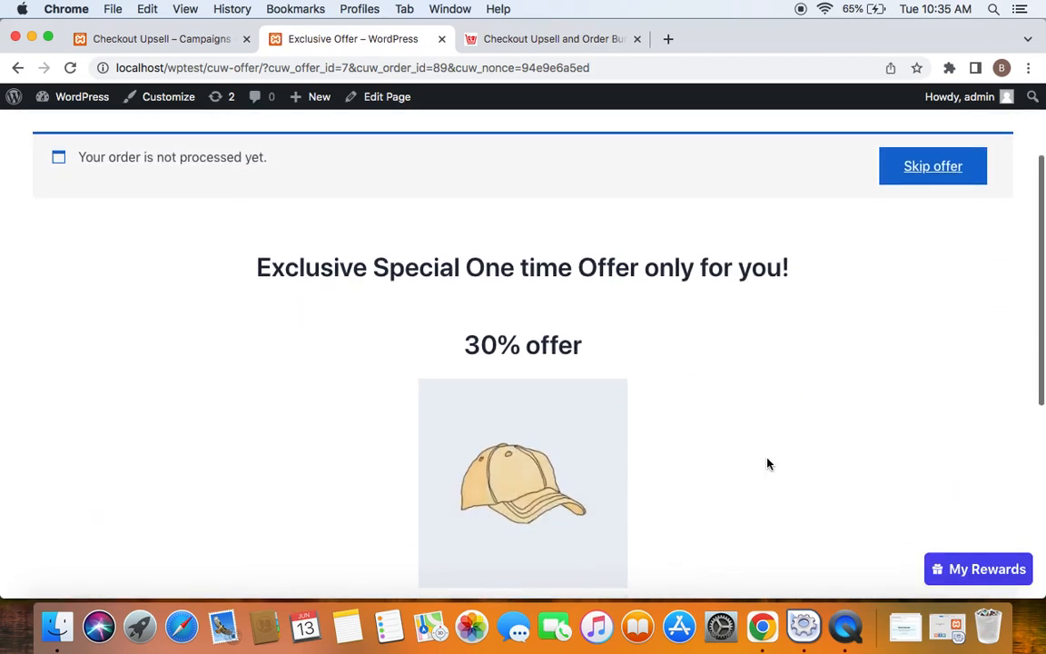
scroll(down, 3)
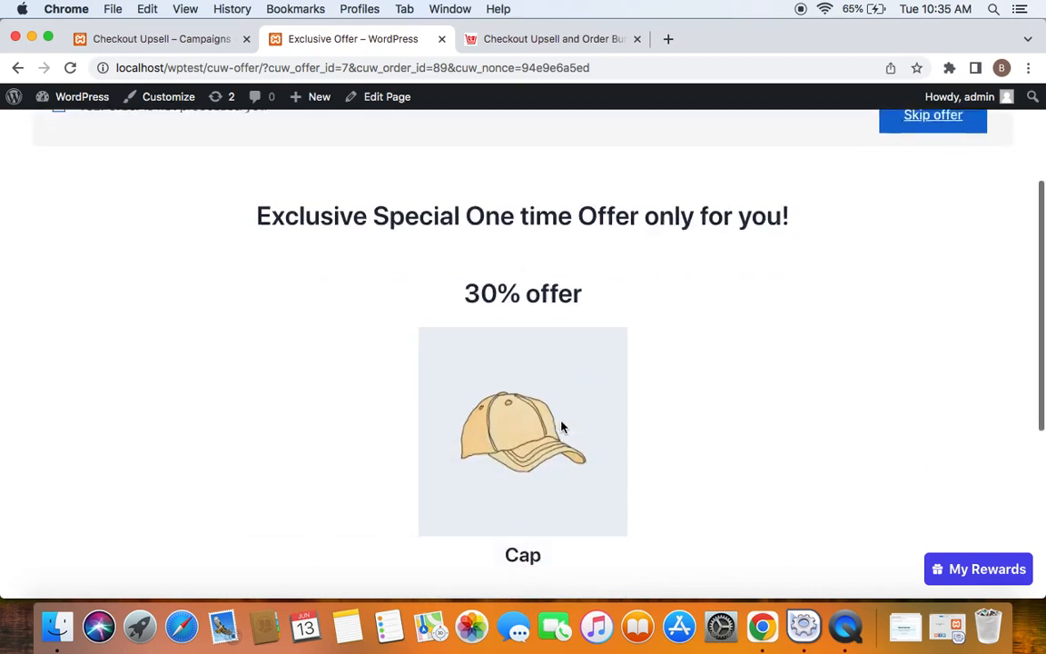
scroll(down, 3)
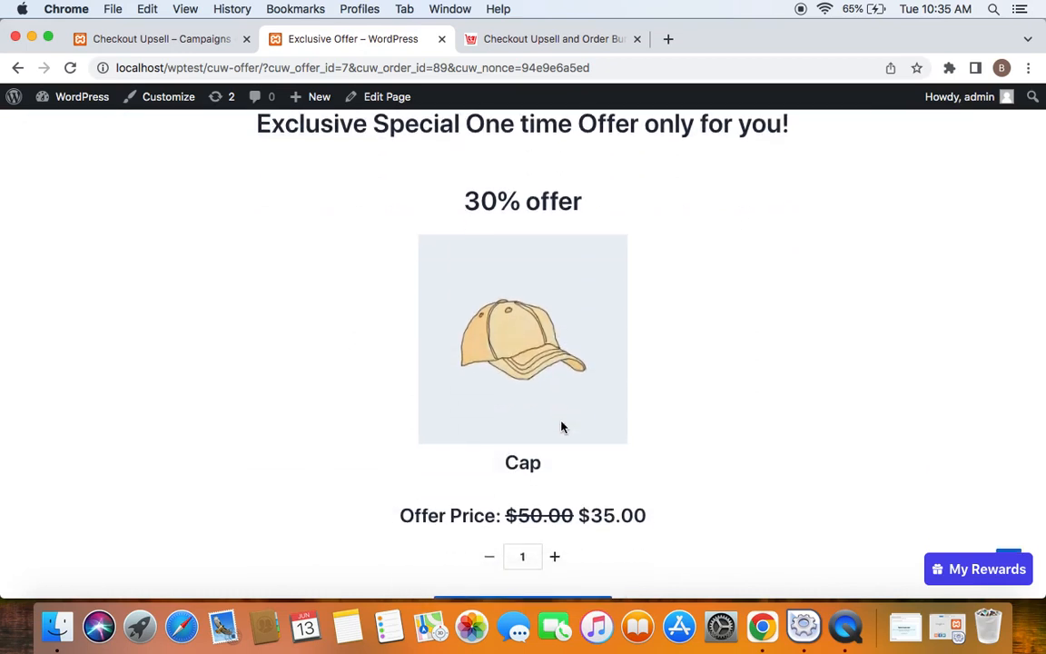
scroll(down, 3)
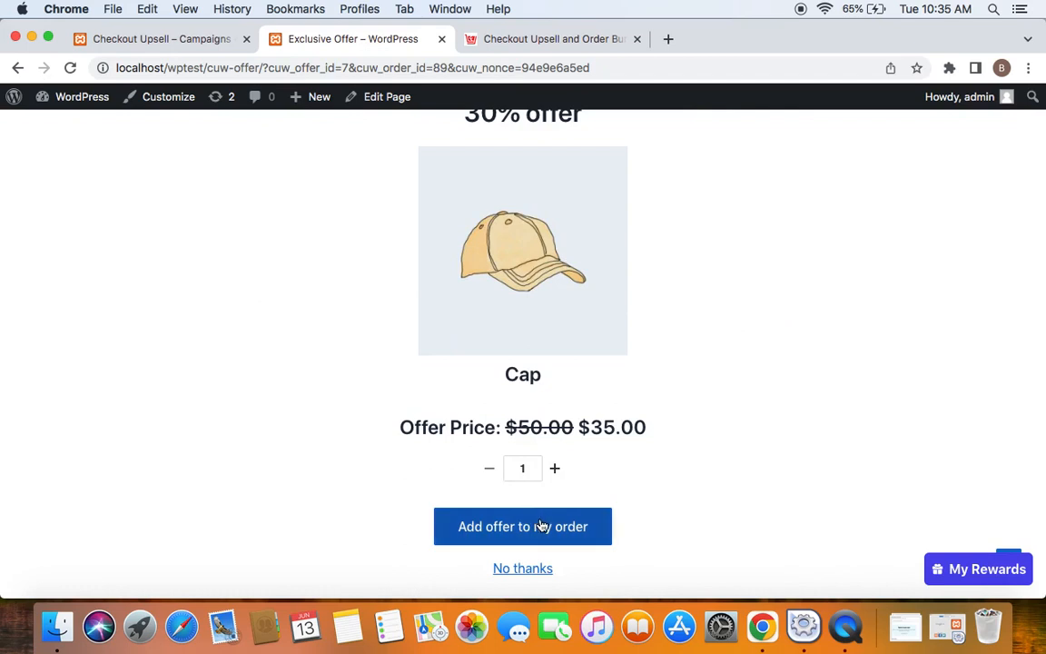
click(523, 526)
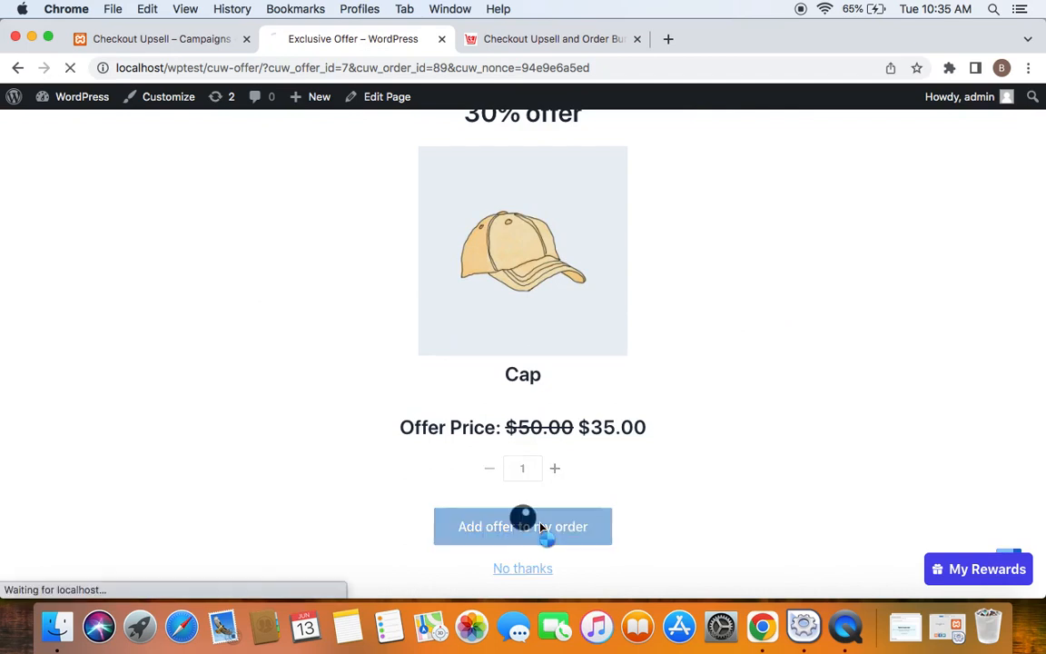
click(523, 527)
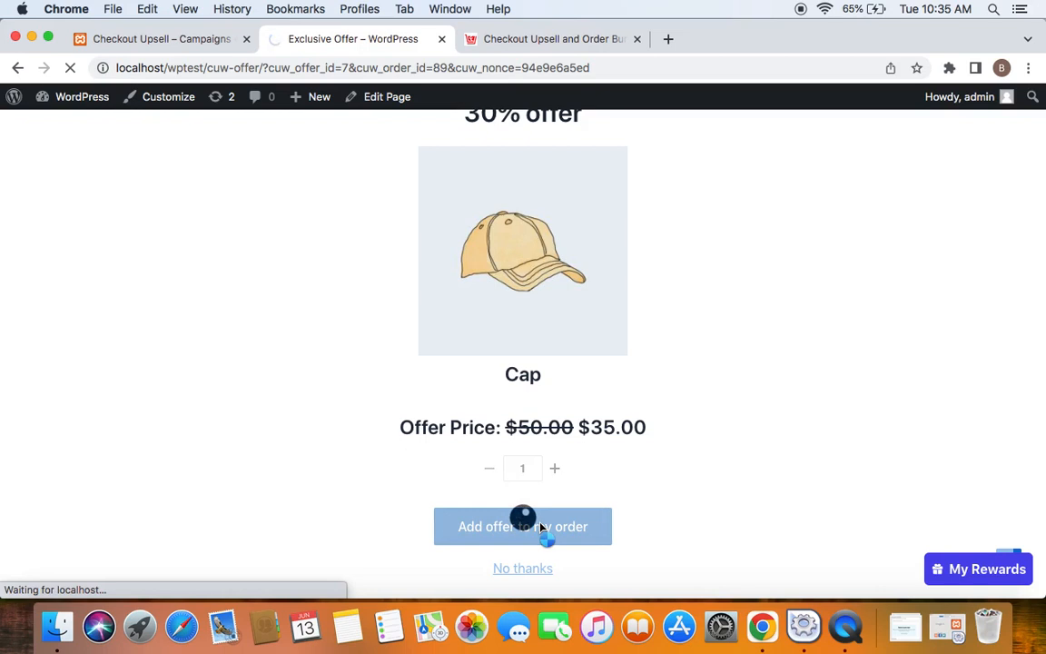
click(523, 527)
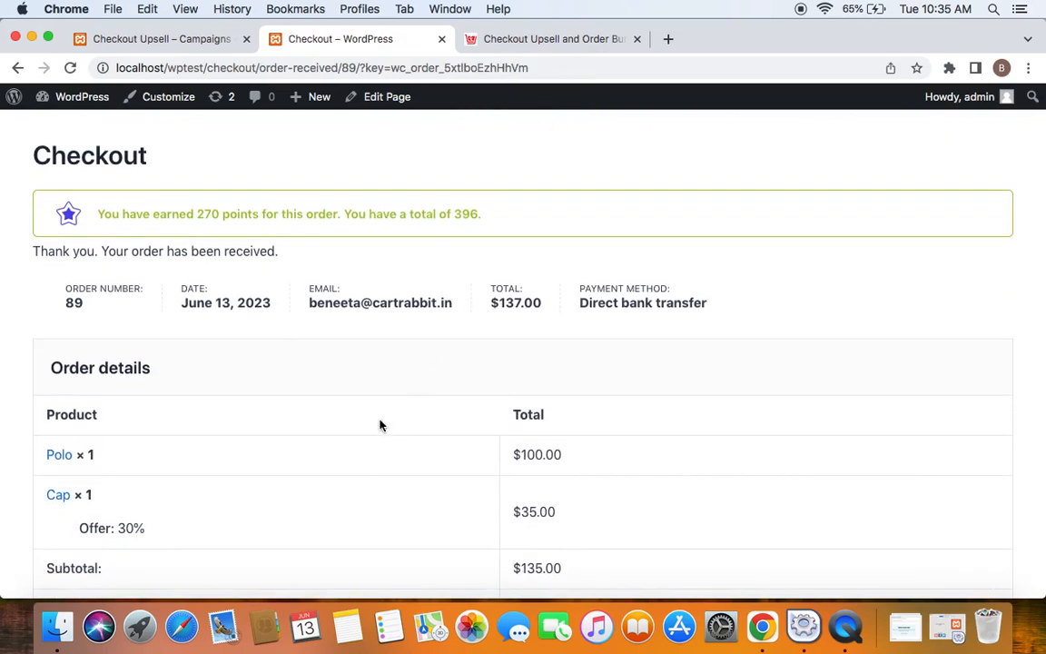
scroll(down, 3)
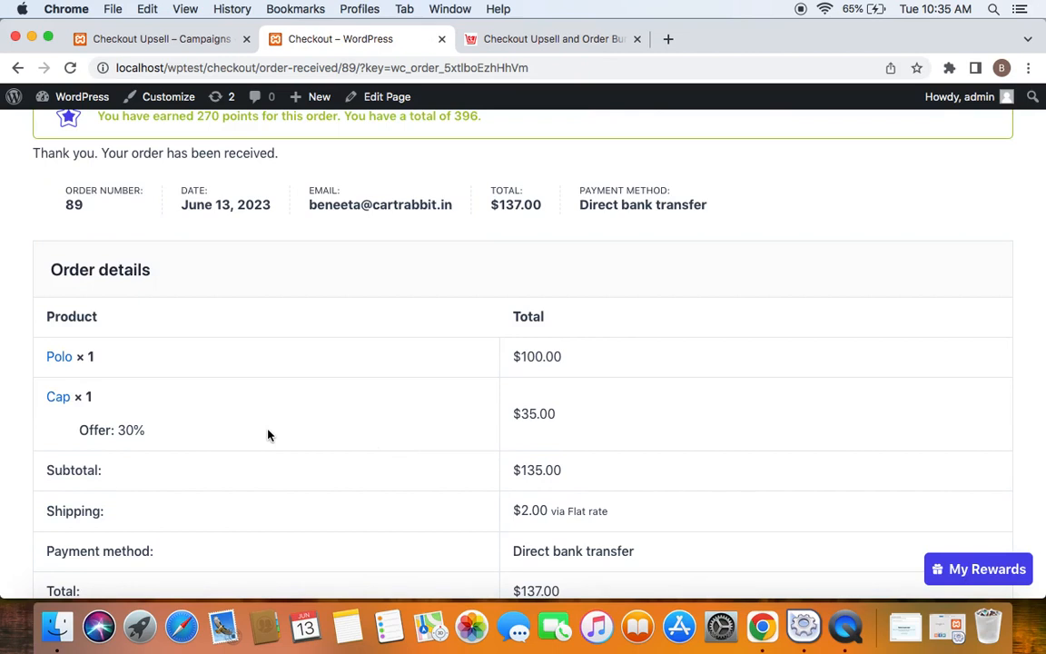
mouse_move(123, 385)
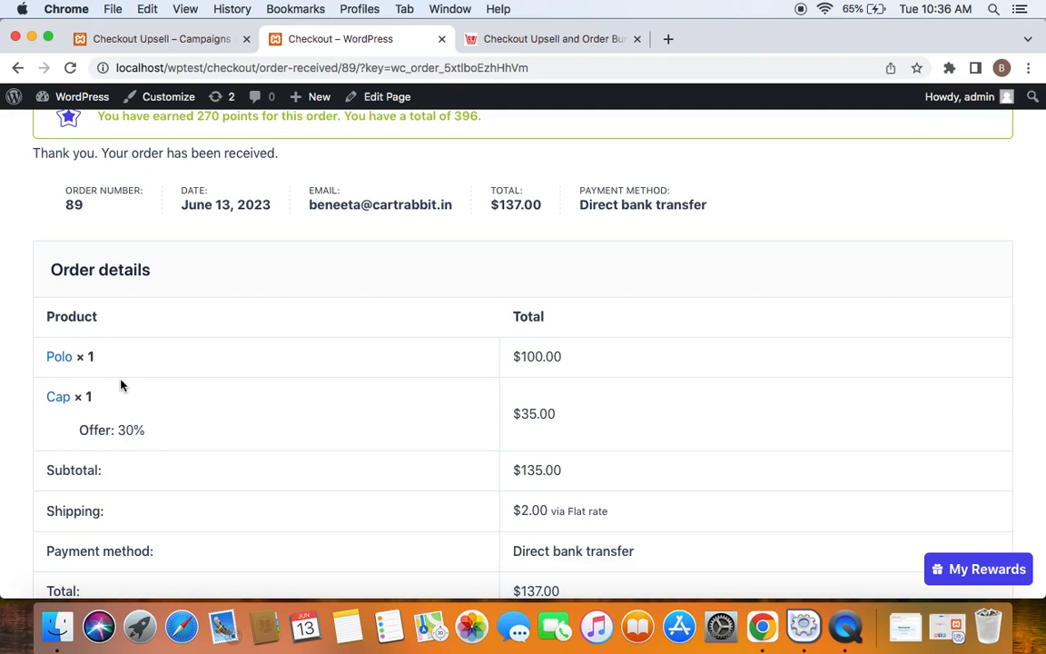
mouse_move(182, 419)
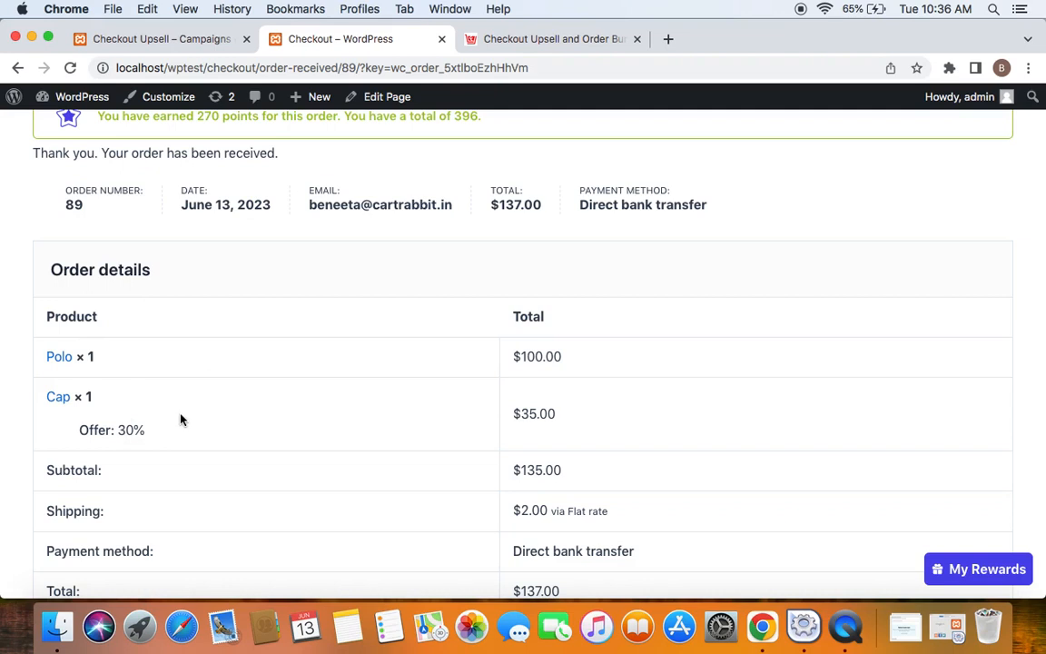
mouse_move(345, 536)
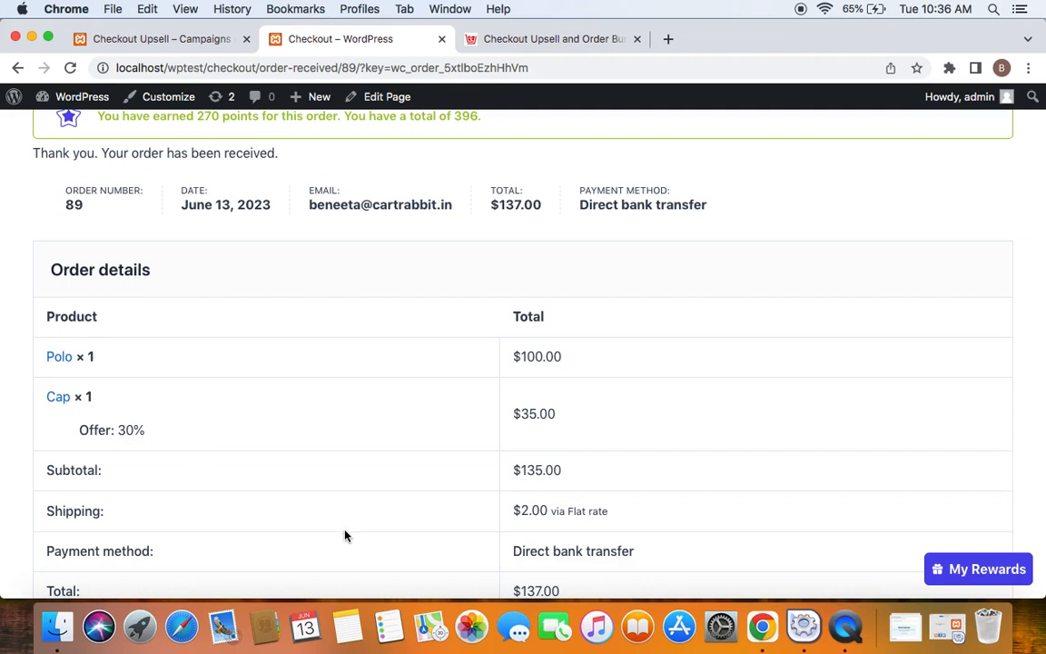
mouse_move(162, 436)
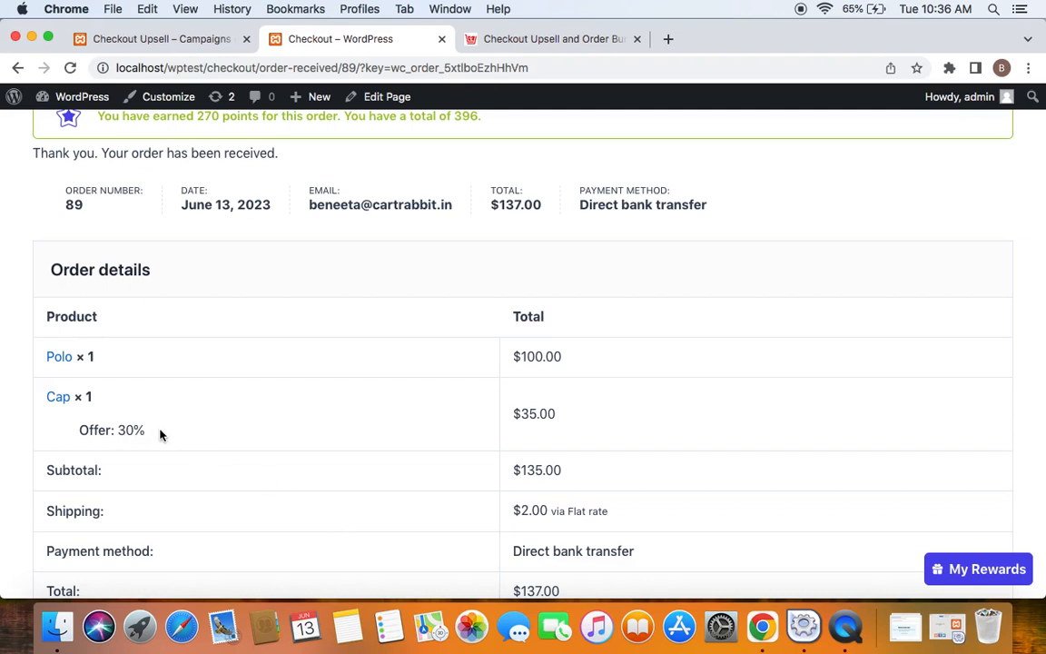